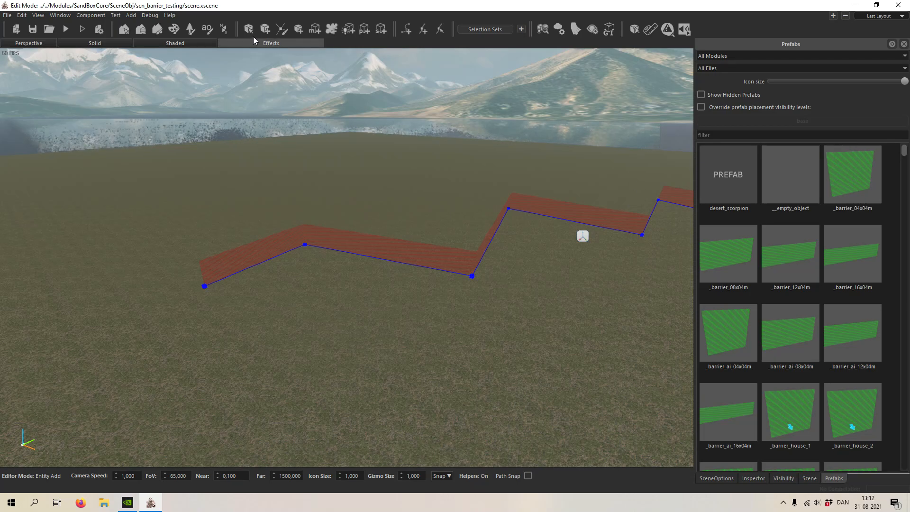
mouse_move(266, 30)
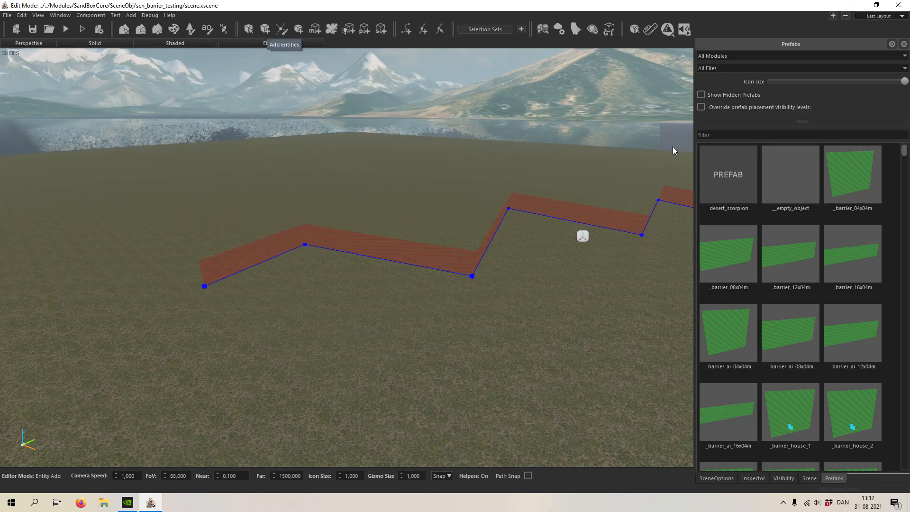
mouse_move(728, 334)
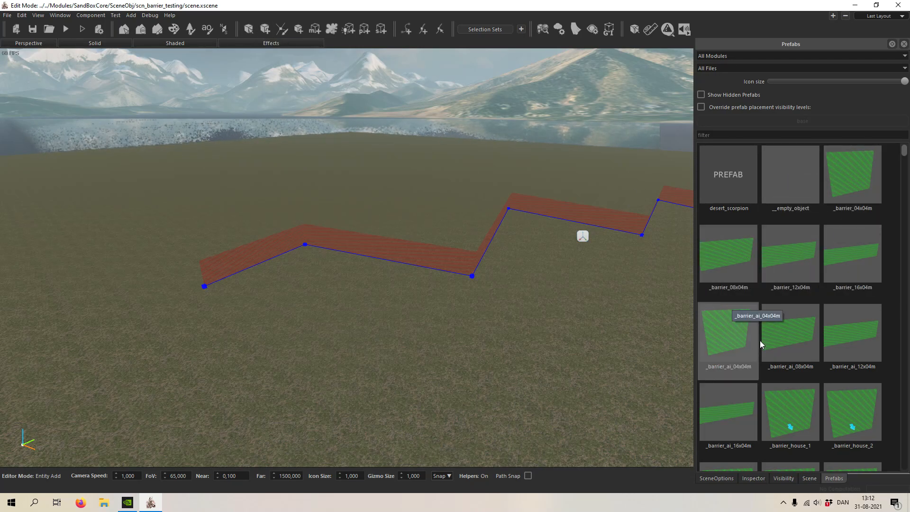
- Scroll the Prefabs panel to reach the _barrier_04x04m piece for placement
scroll("down", 3)
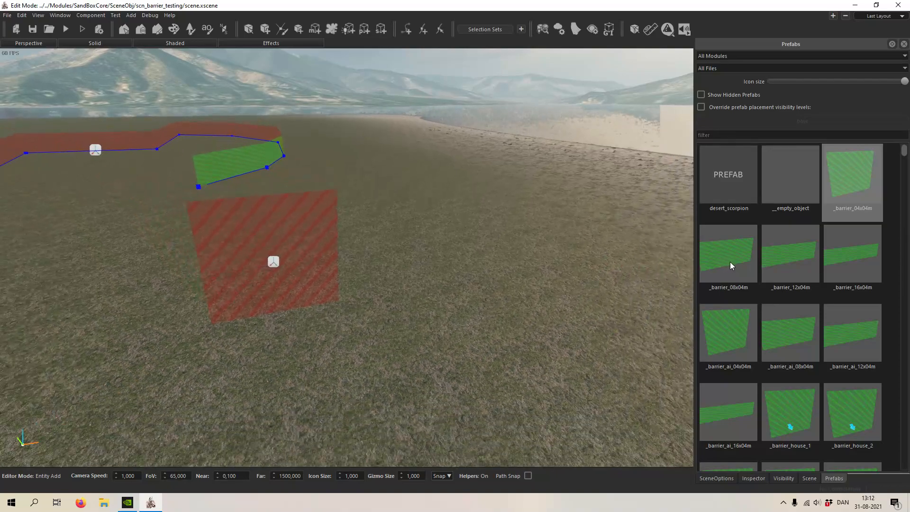
mouse_move(800, 267)
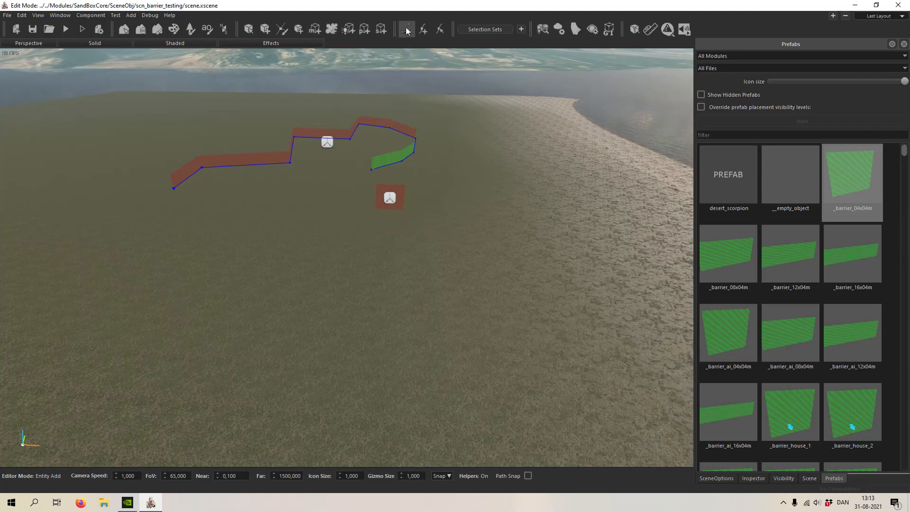
- Create a new path named l1_02 via Add Component
left_click(407, 29)
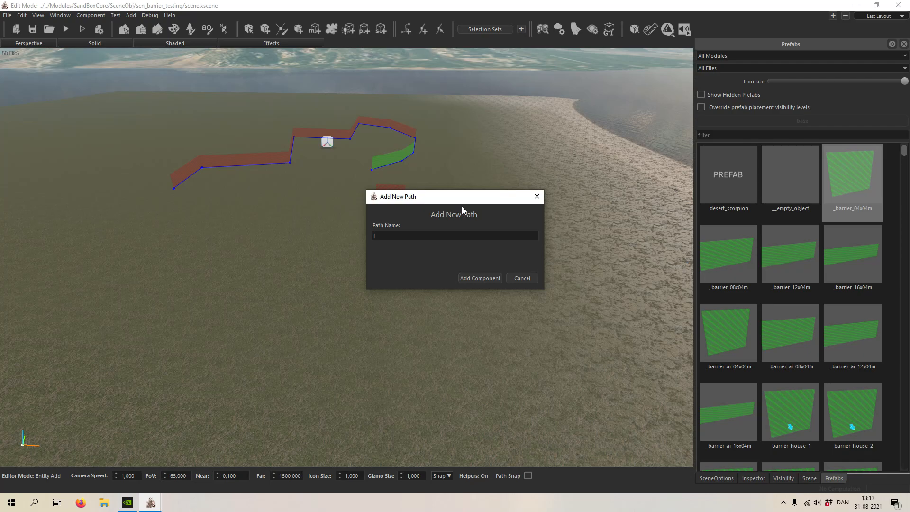
type("l1")
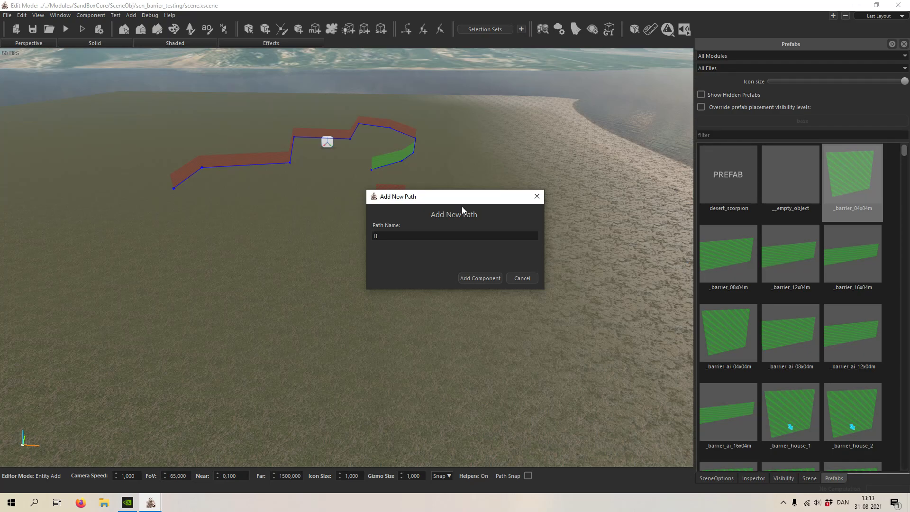
type("_")
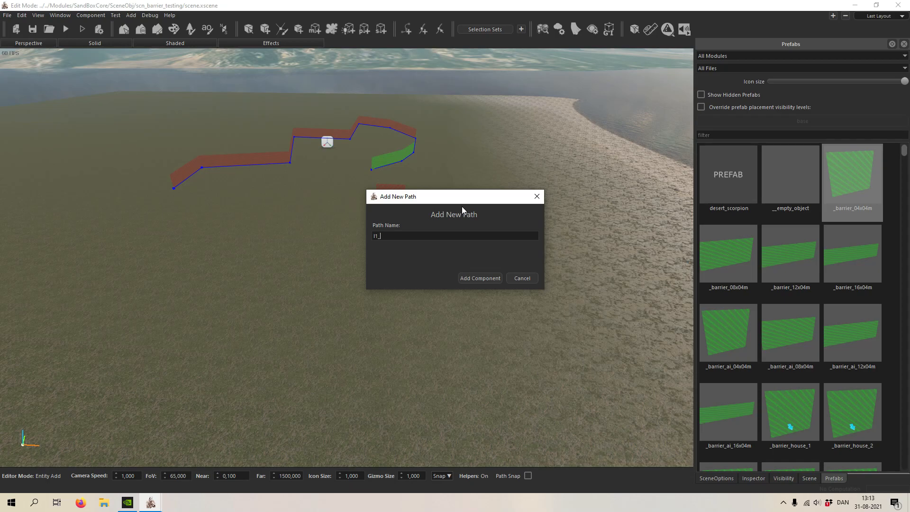
type("02")
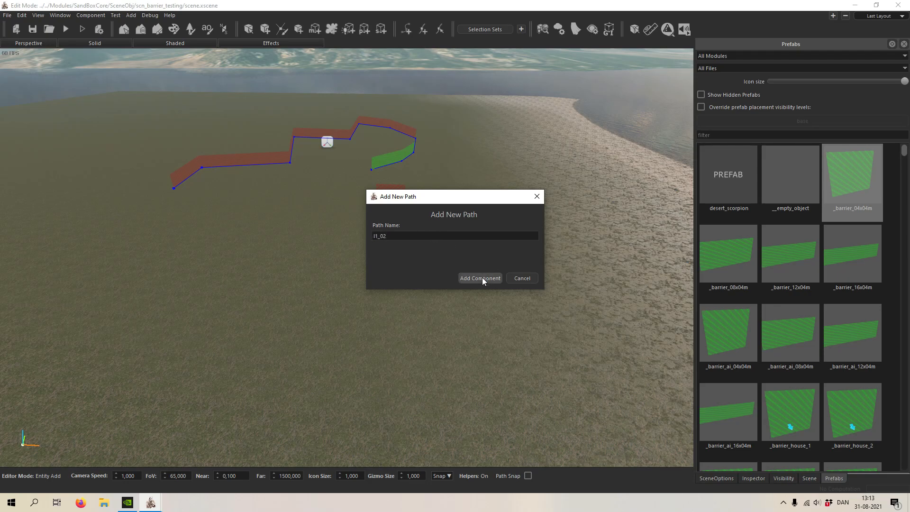
left_click(479, 277)
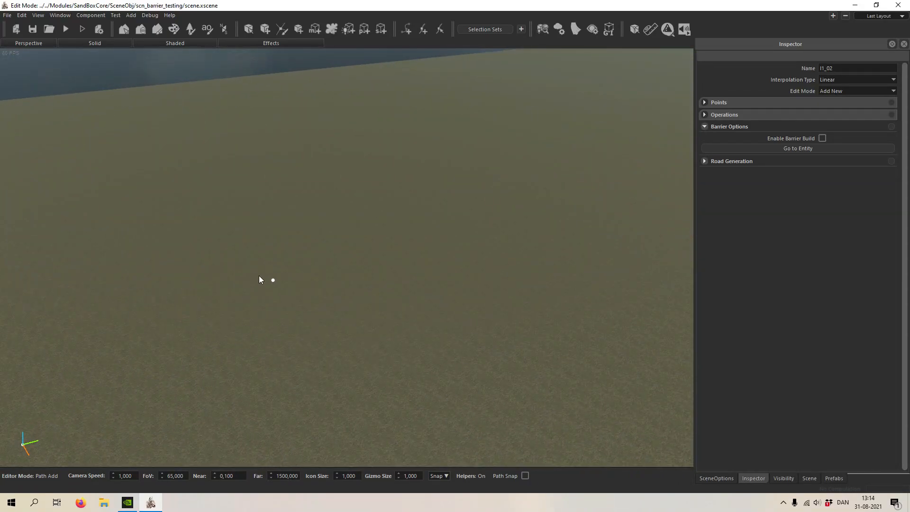
- Place the ring of l1_02 path points on the ground and enable barrier building along it
left_click(392, 185)
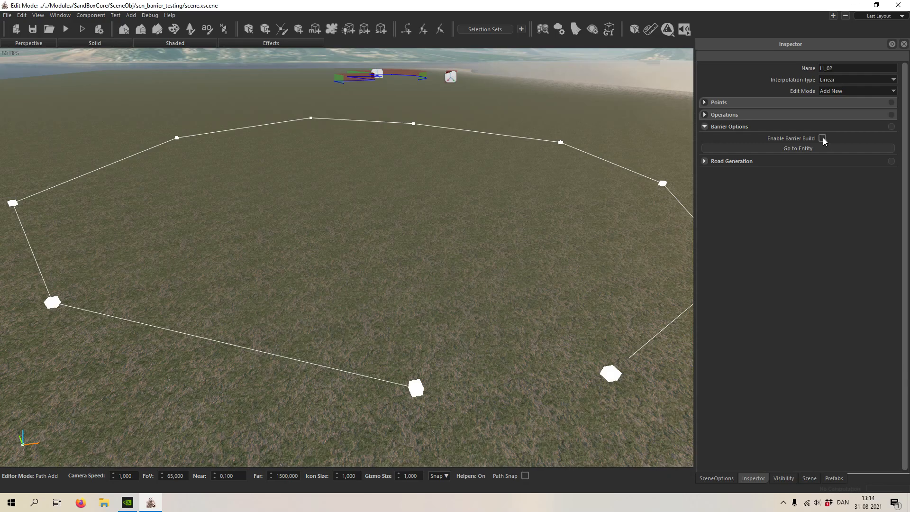
left_click(822, 138)
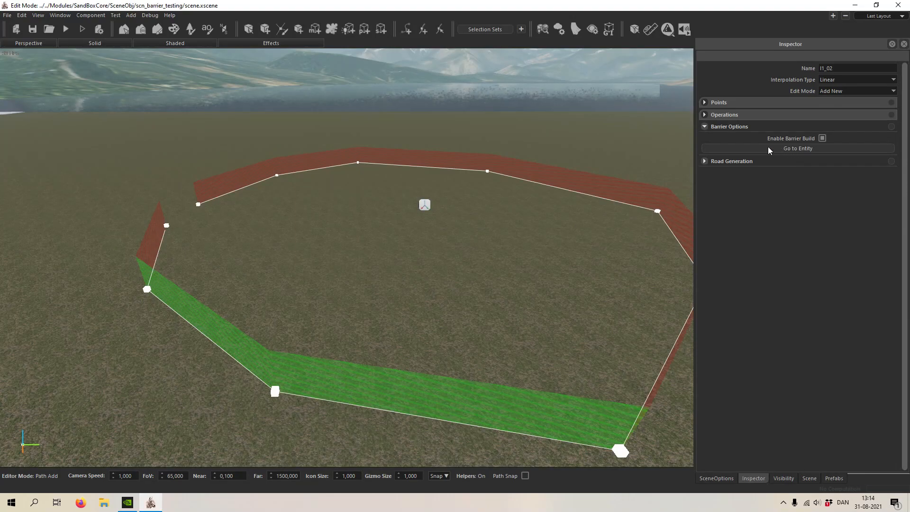
mouse_move(784, 153)
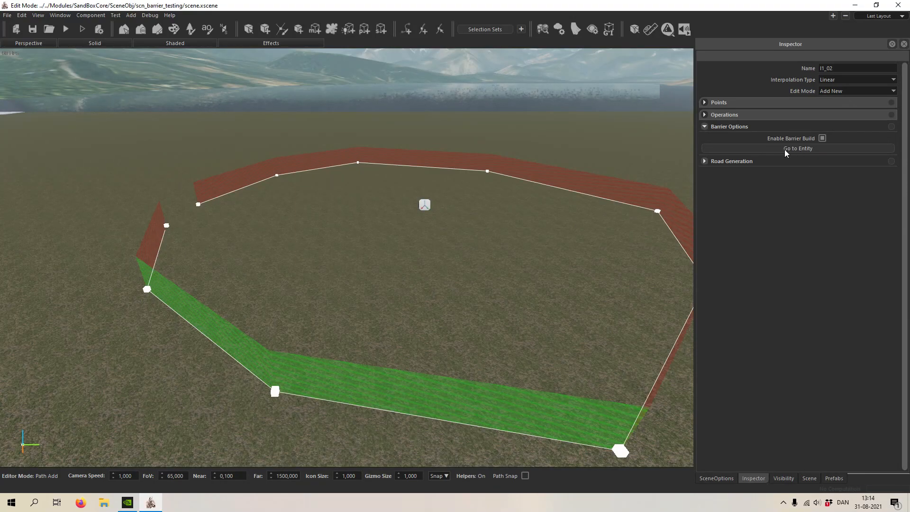
- Go to the ring barrier entity and set its barrier_builder mesh to barrier
left_click(798, 148)
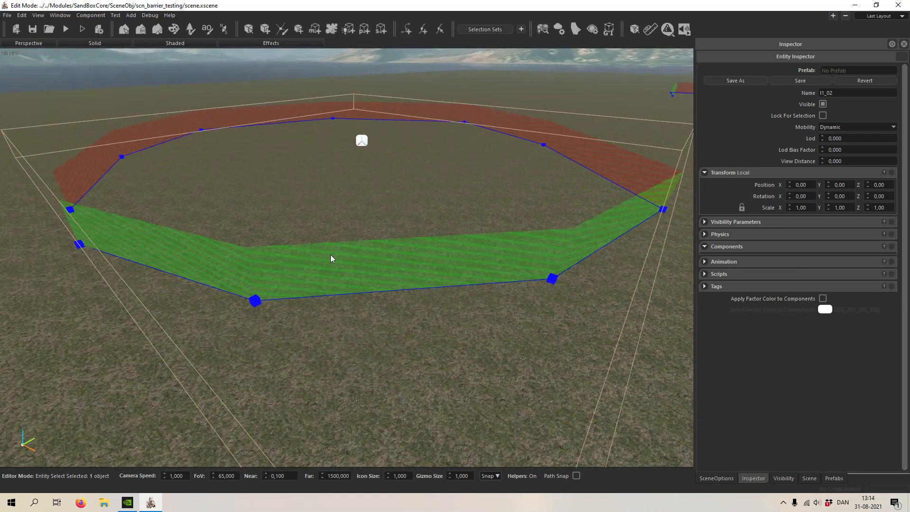
left_click_drag(331, 258, 387, 278)
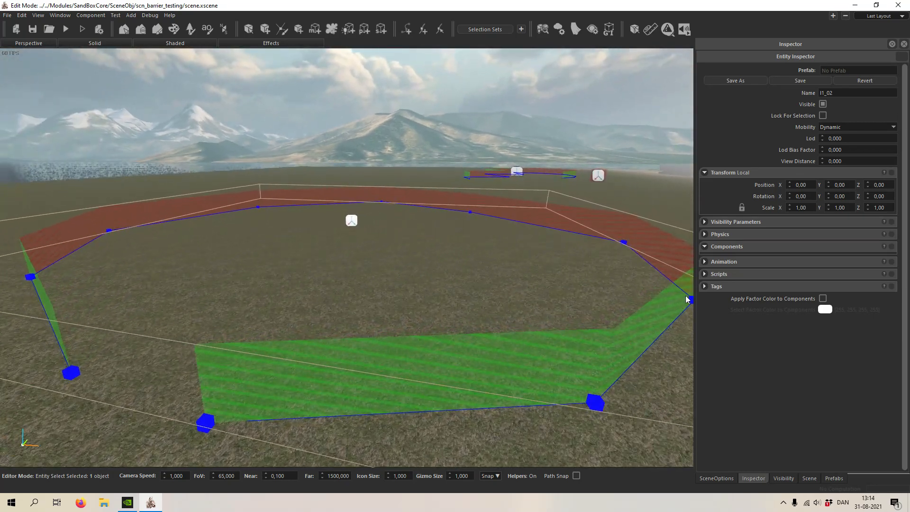
left_click(704, 273)
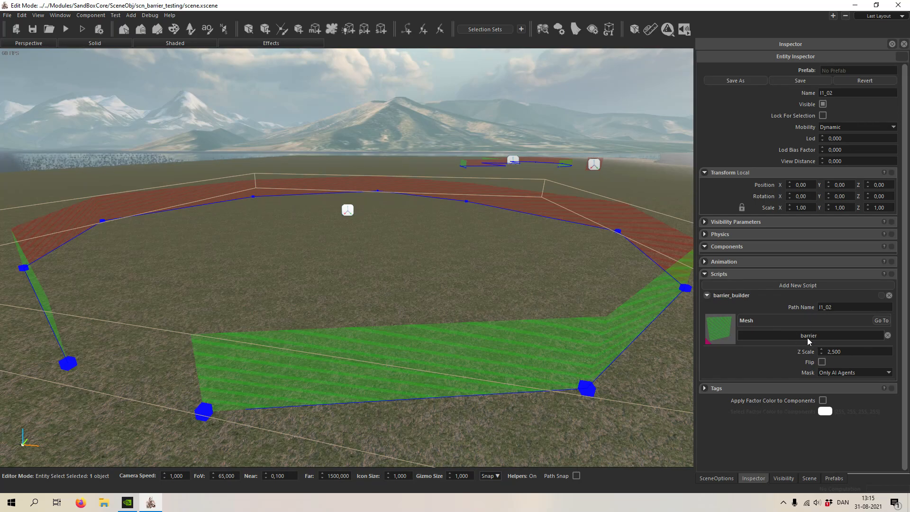
left_click(810, 335)
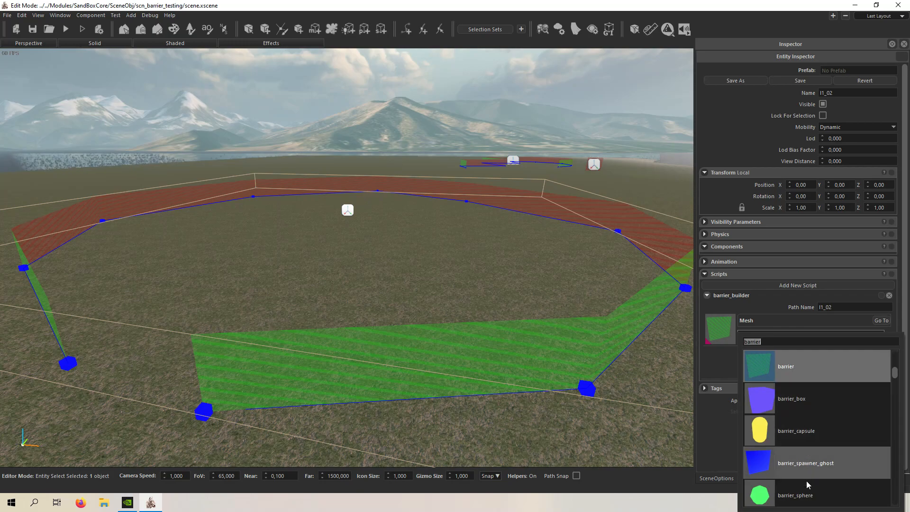
scroll("down", 3)
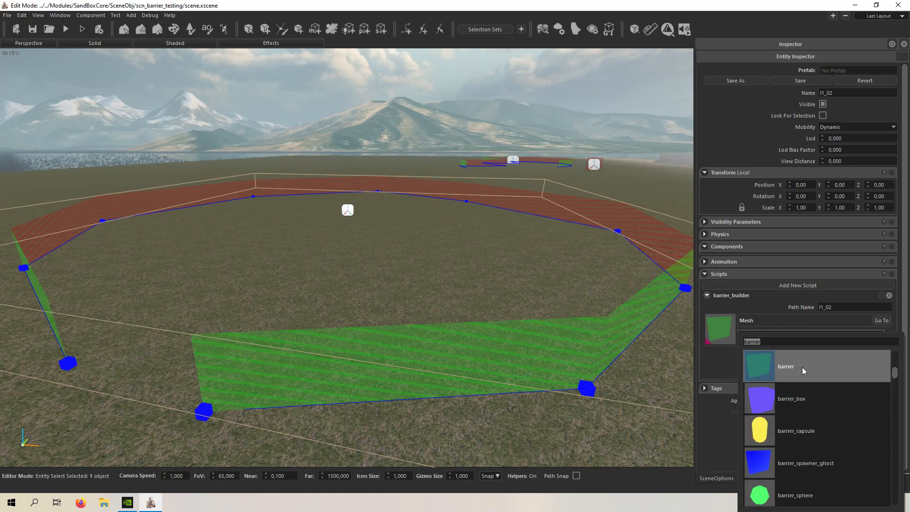
left_click(786, 366)
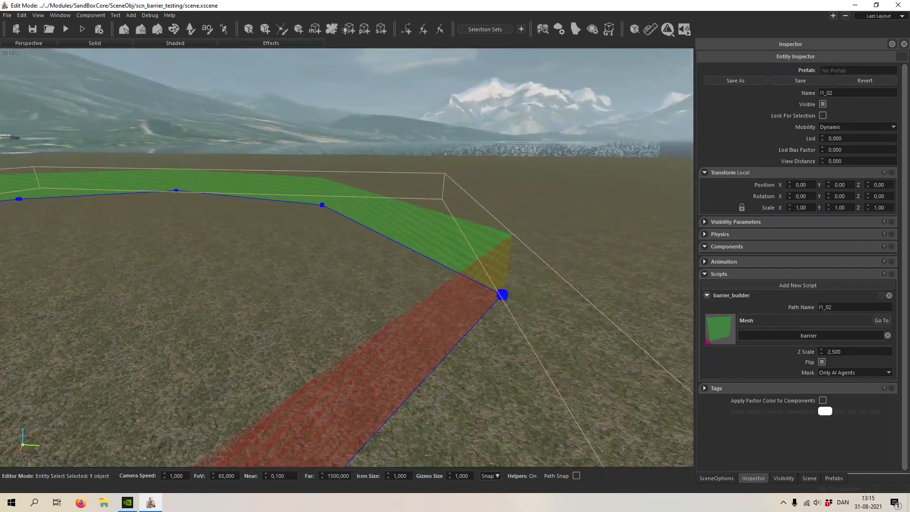
- Flip the barrier's blocking side and show its mask options list
left_click(822, 361)
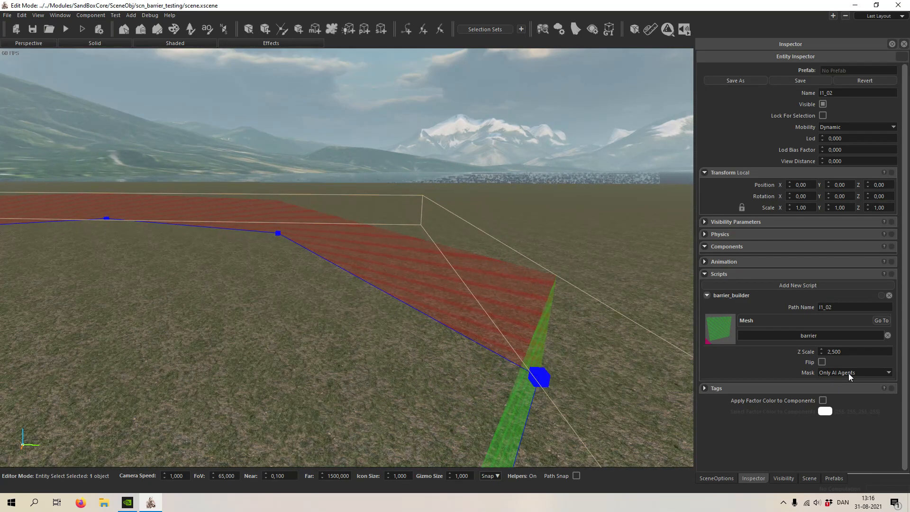
left_click(854, 371)
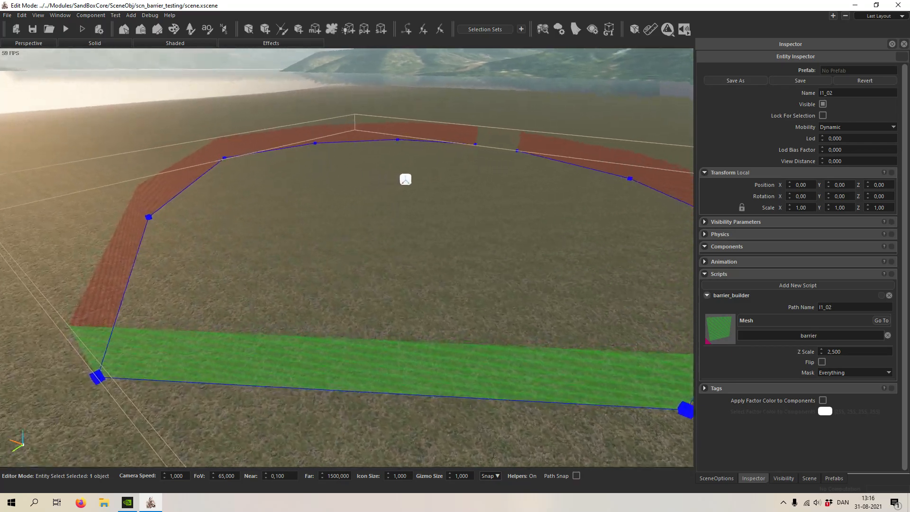
left_click(887, 371)
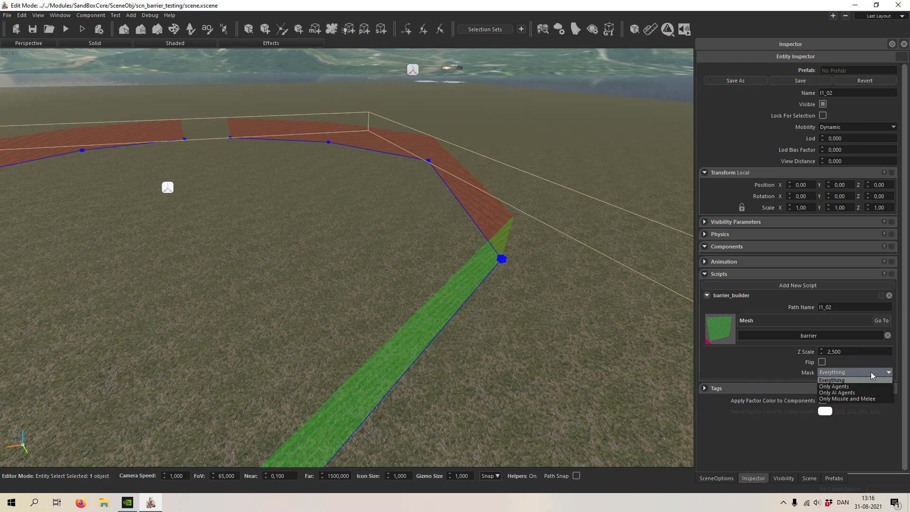
mouse_move(853, 392)
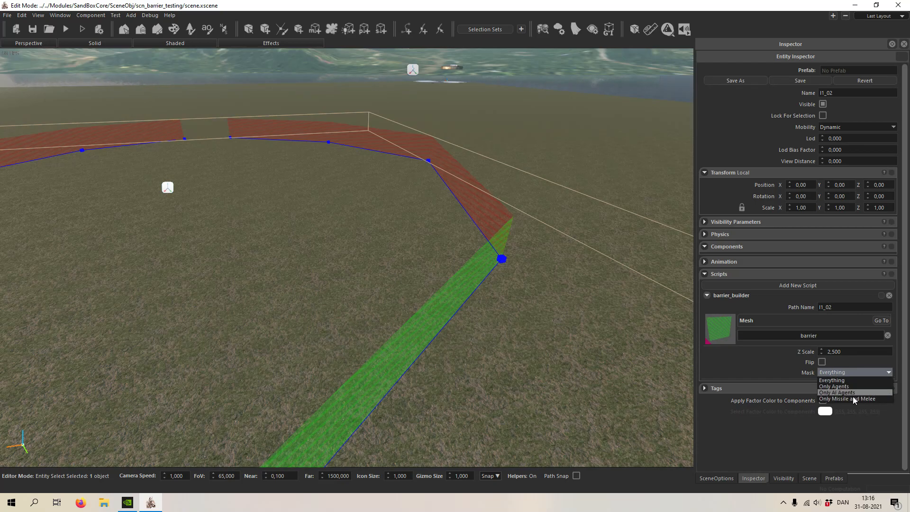
mouse_move(847, 387)
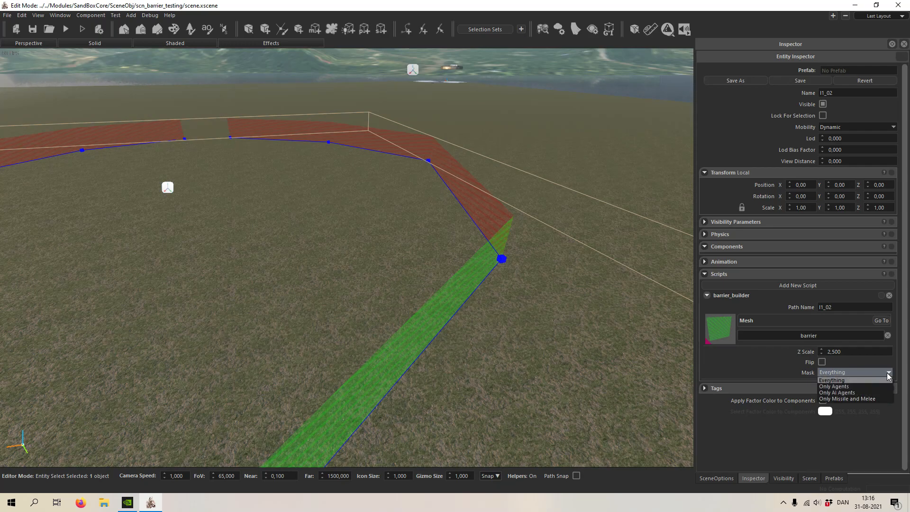
- Keep the mask on Everything and try Z scale 1, then 4 on the barrier wall
left_click(833, 379)
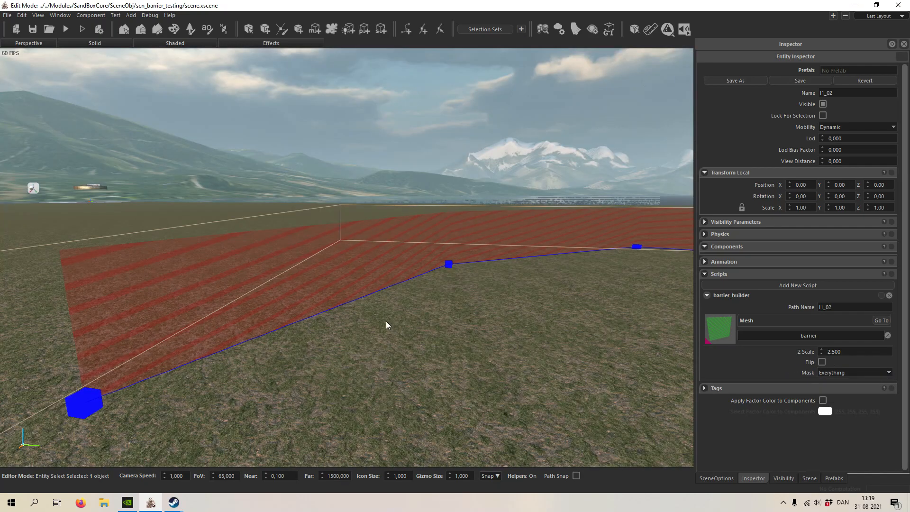
mouse_move(337, 303)
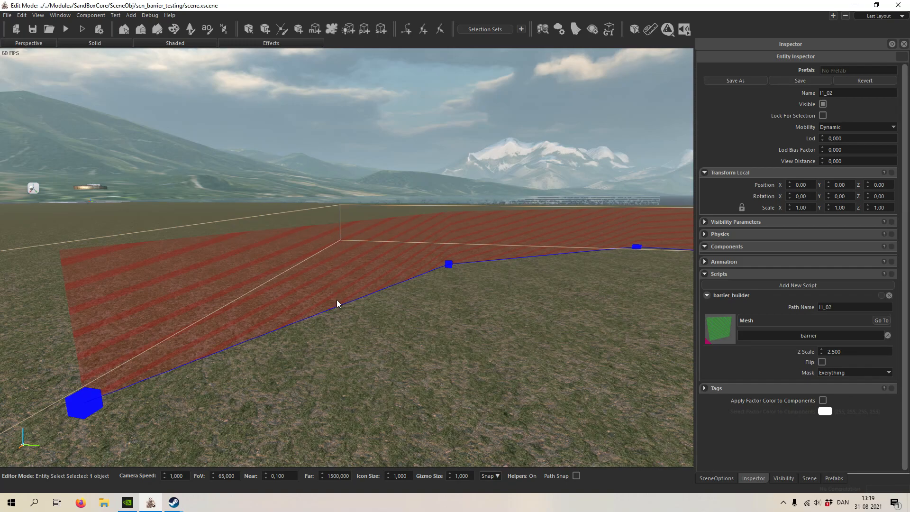
mouse_move(804, 357)
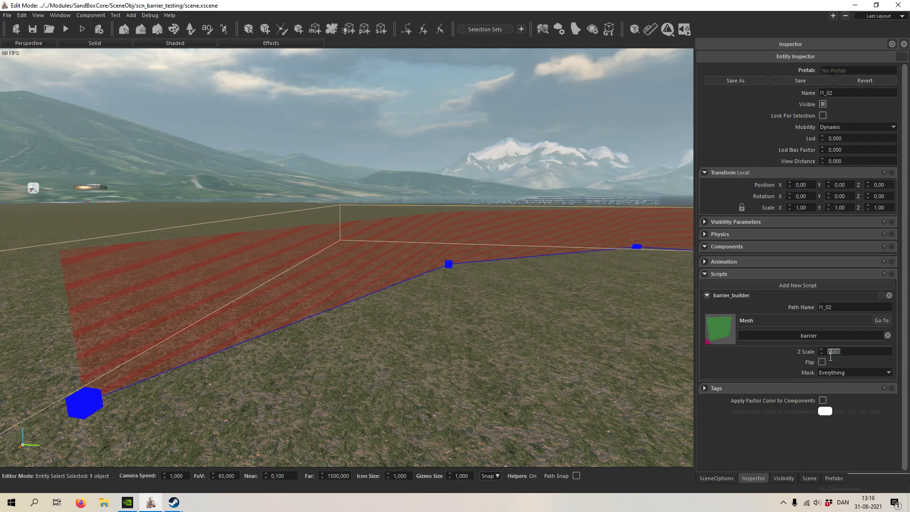
type("1")
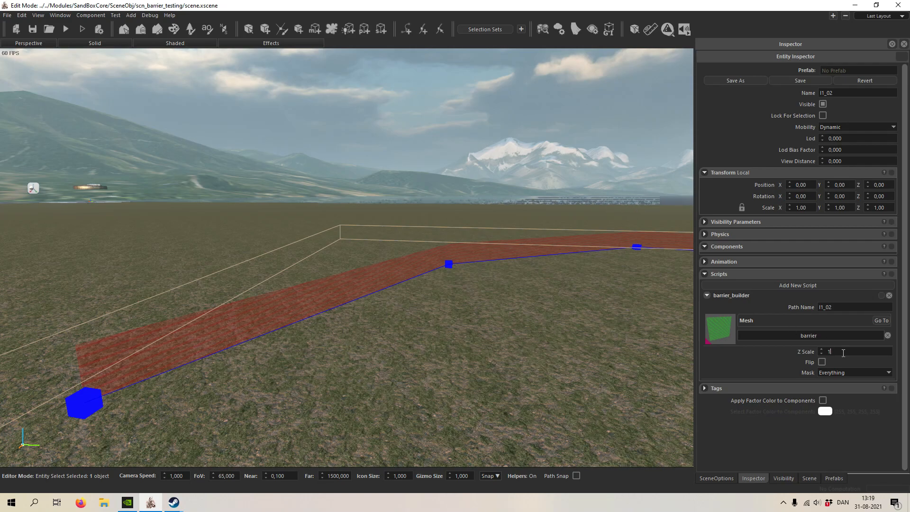
type("4")
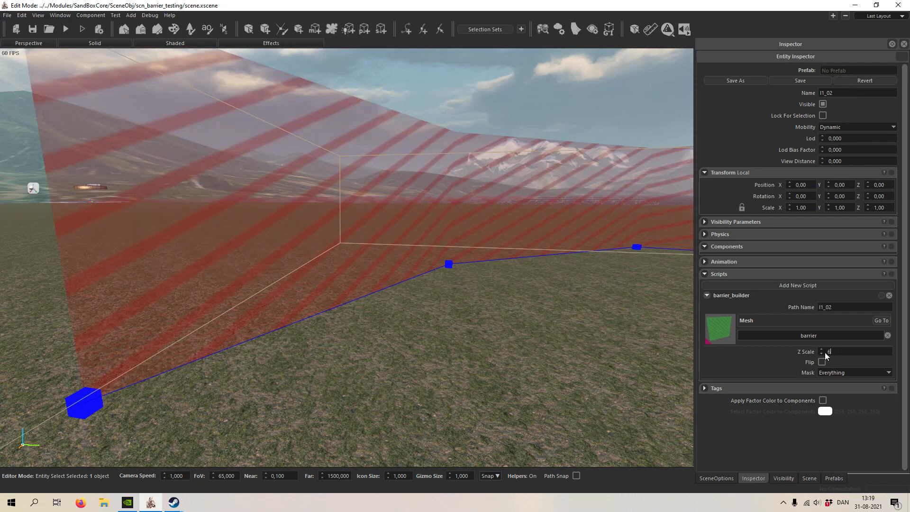
type("6000")
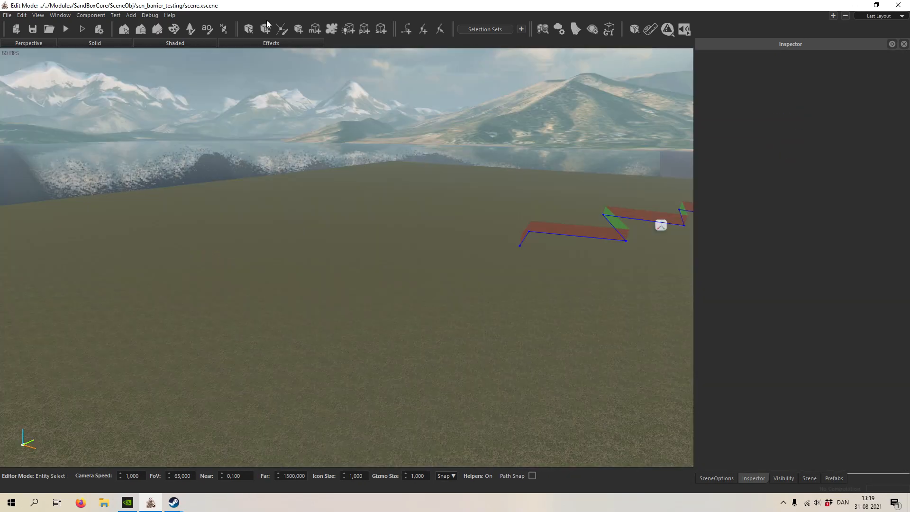
- Filter the Prefabs library for 'tower' and place a castle tower on the plain
left_click(833, 477)
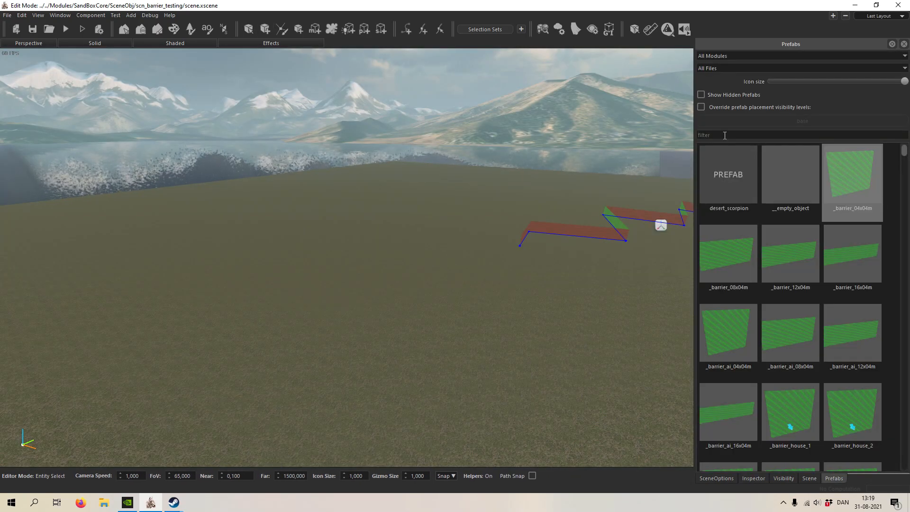
type("tower")
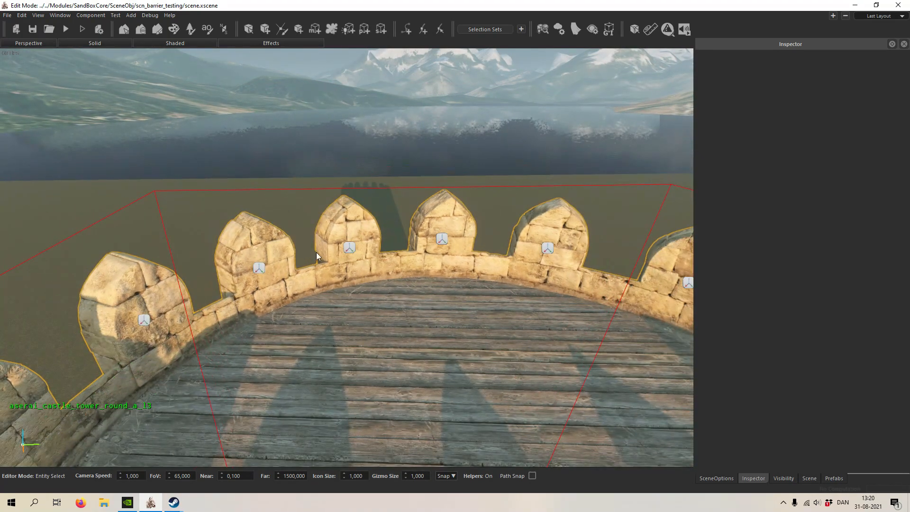
left_click(348, 255)
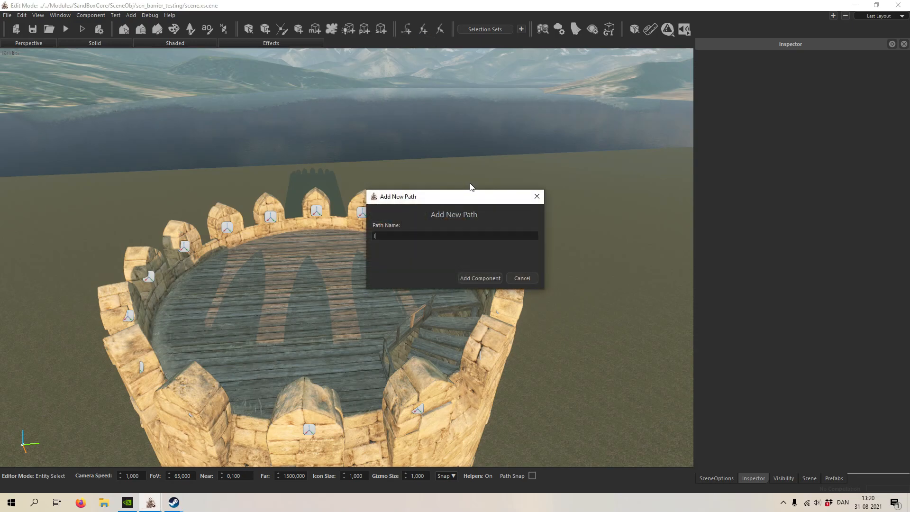
- Create a new path named l1_03 for the tower top via Add Component
type("l1_03")
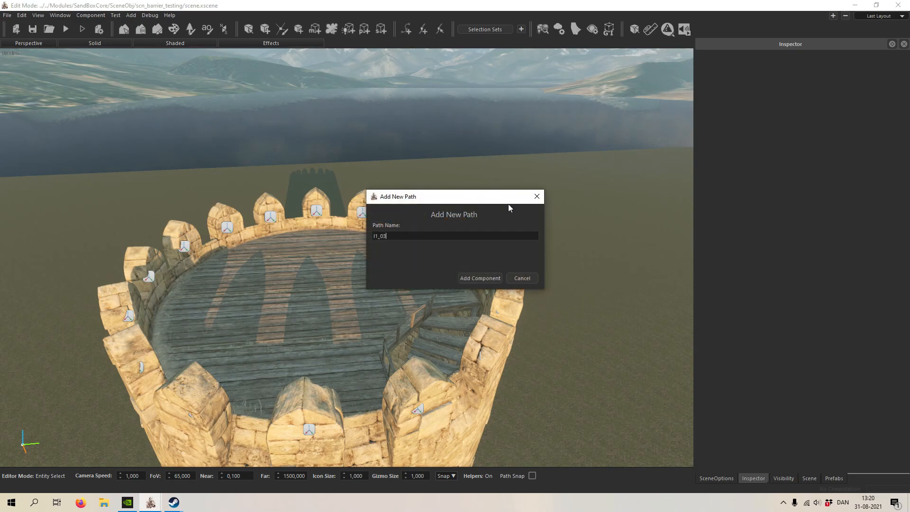
left_click(480, 278)
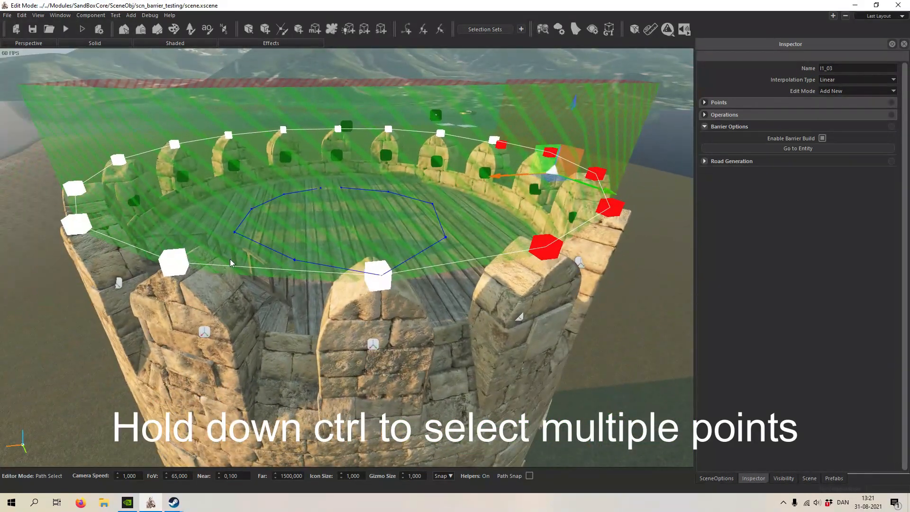
- Select the tower-top path points together for adjustment with the gizmo
left_click(77, 226)
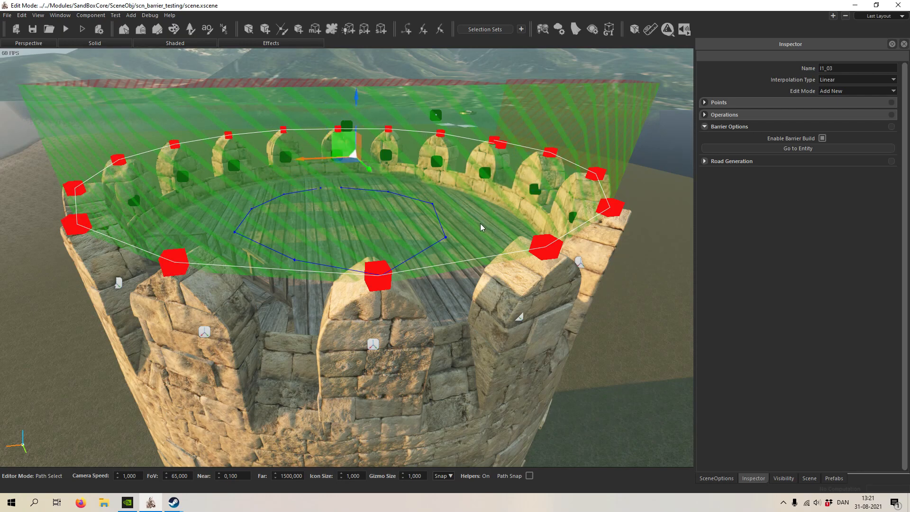
key("n")
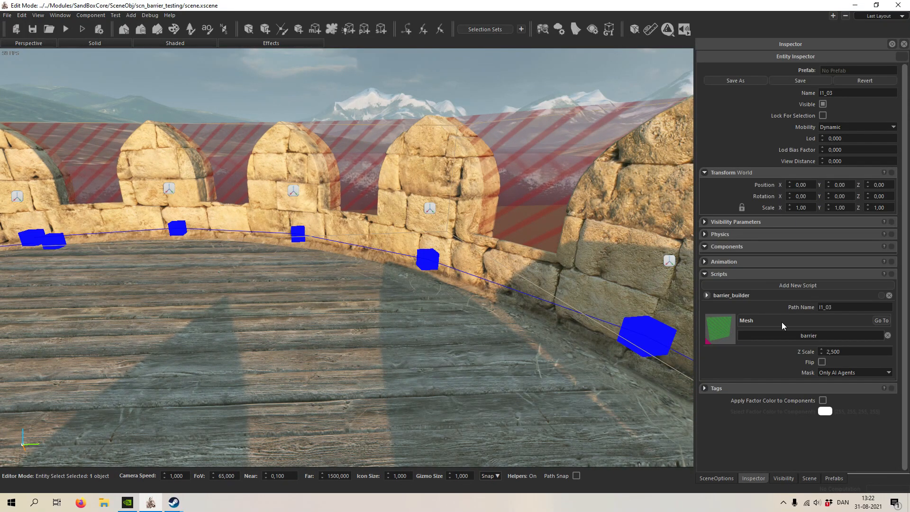
left_click(853, 351)
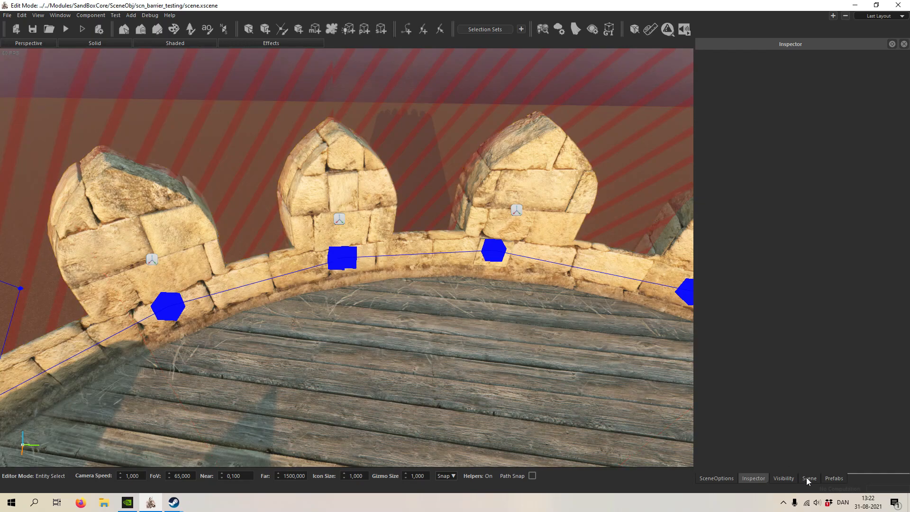
- Show the Scene list, expand Paths and pick l1_03 for point editing
left_click(809, 478)
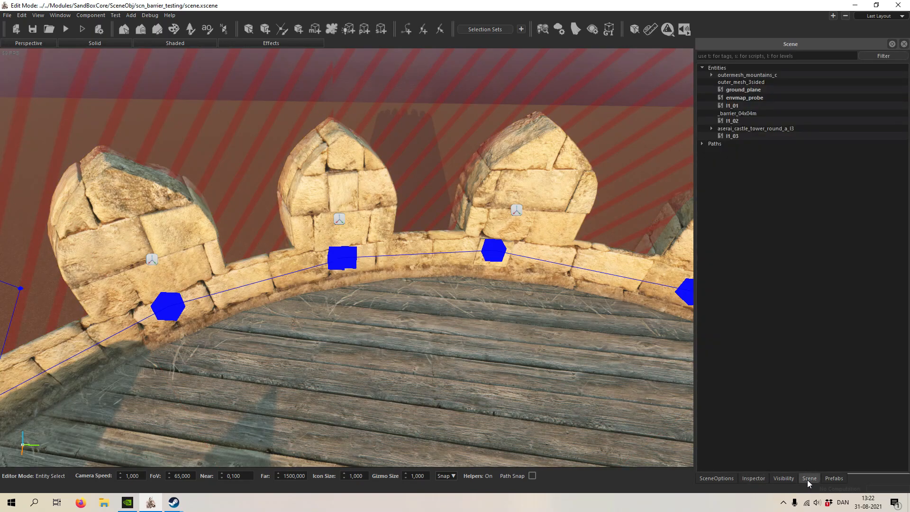
left_click(703, 144)
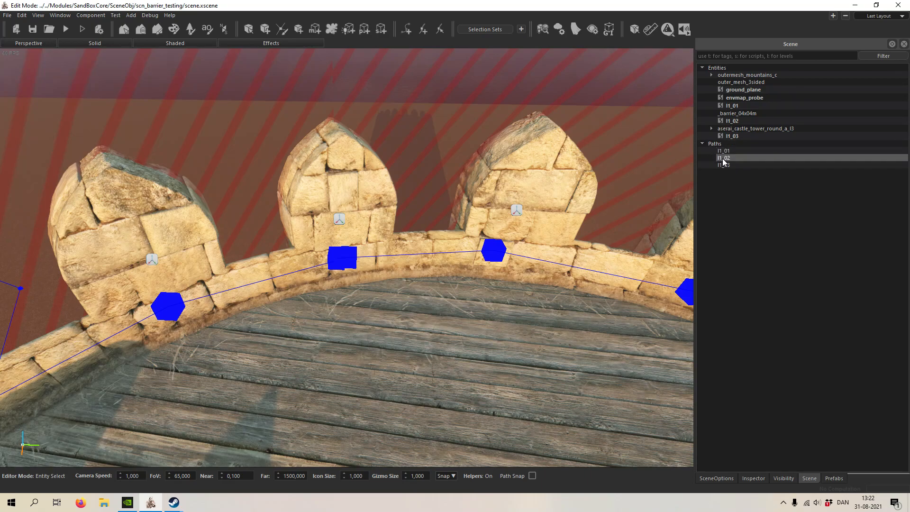
left_click(493, 251)
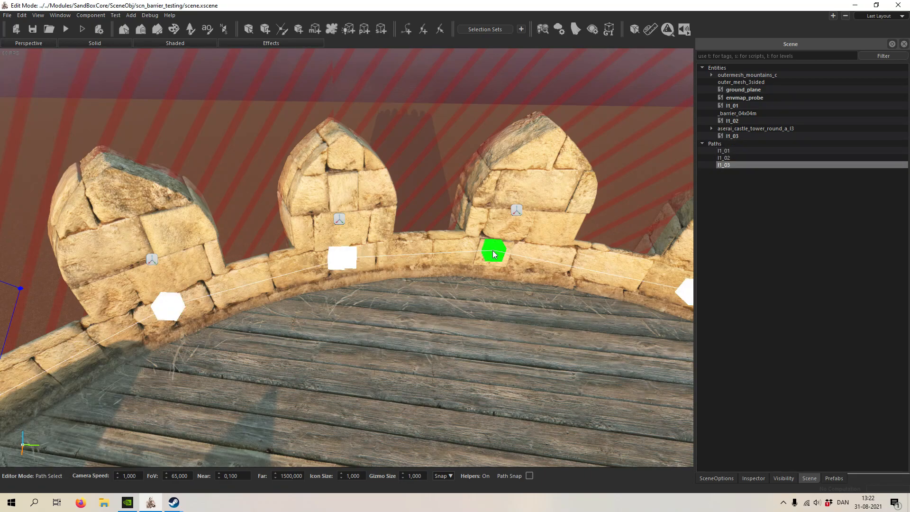